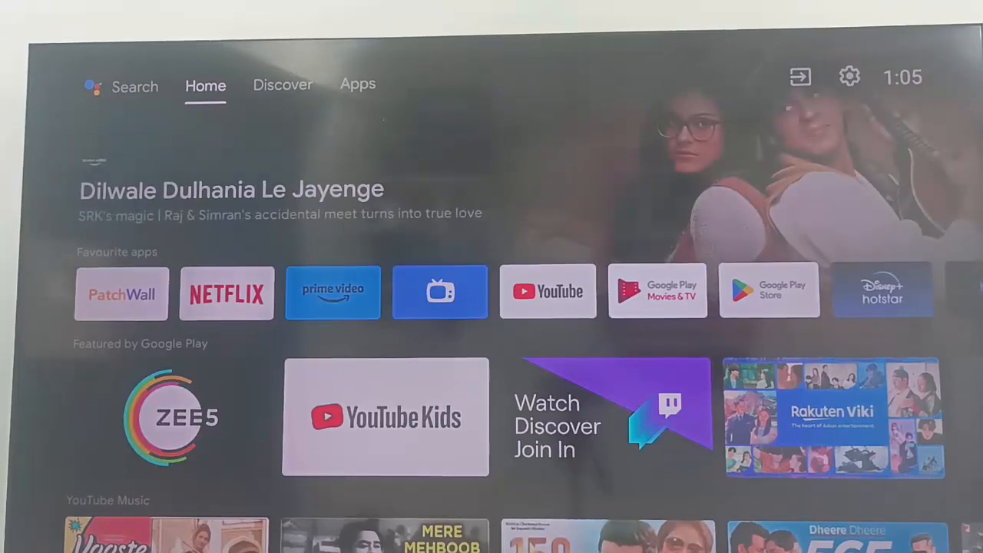
Show the Apps section and scroll to the Installed apps row with Google Play Store.
left_click(283, 85)
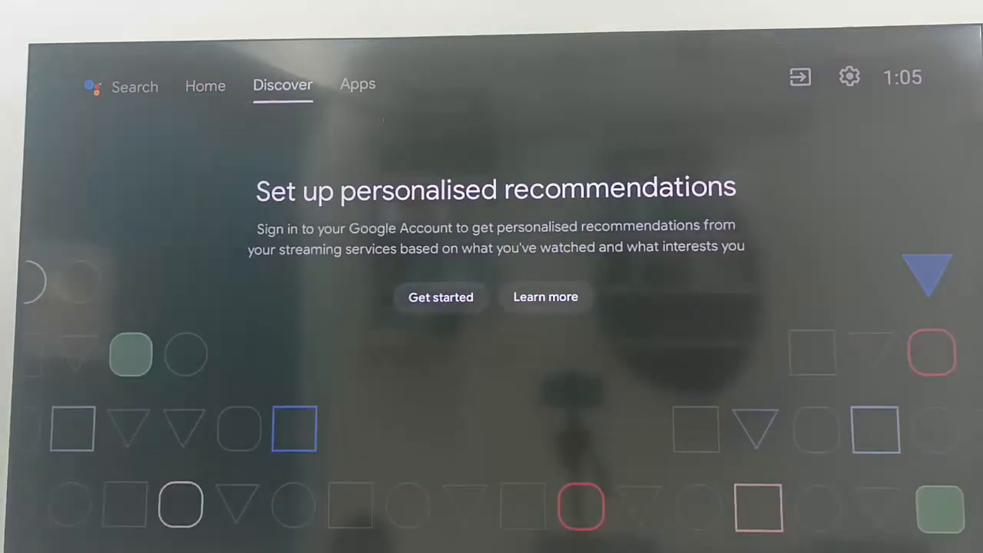
left_click(357, 85)
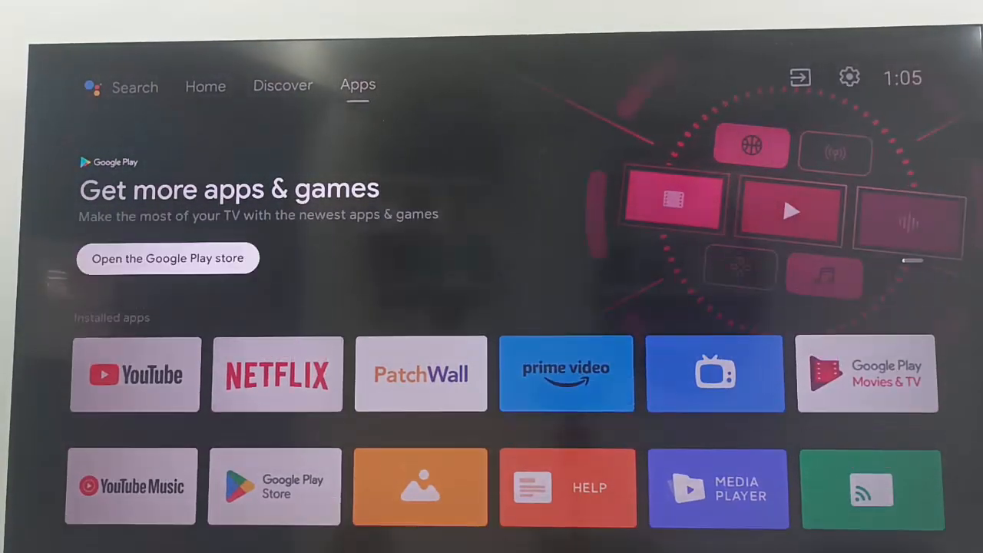
scroll("down", 3)
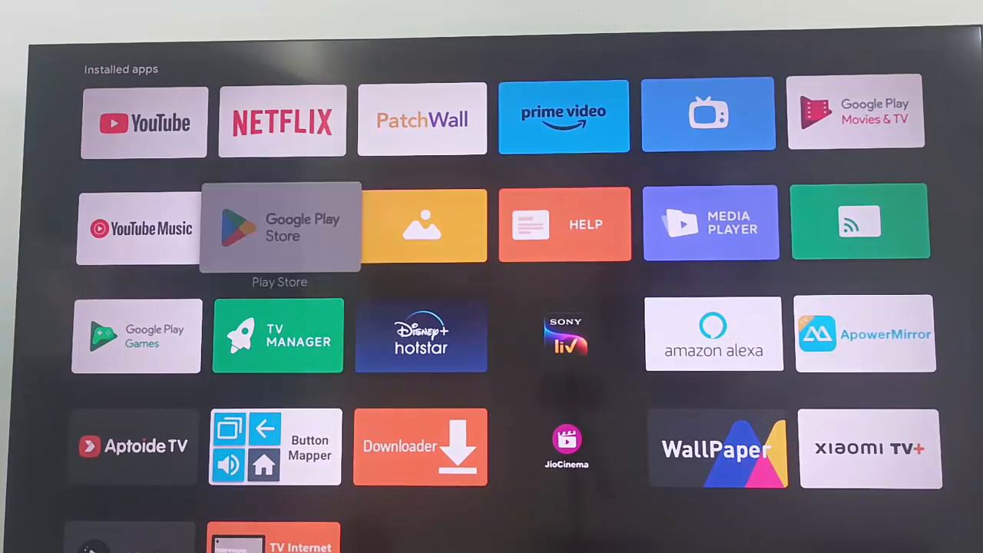
Launch Google Play Store and search it for "Browser", listing TV Internet Browser first.
left_click(279, 227)
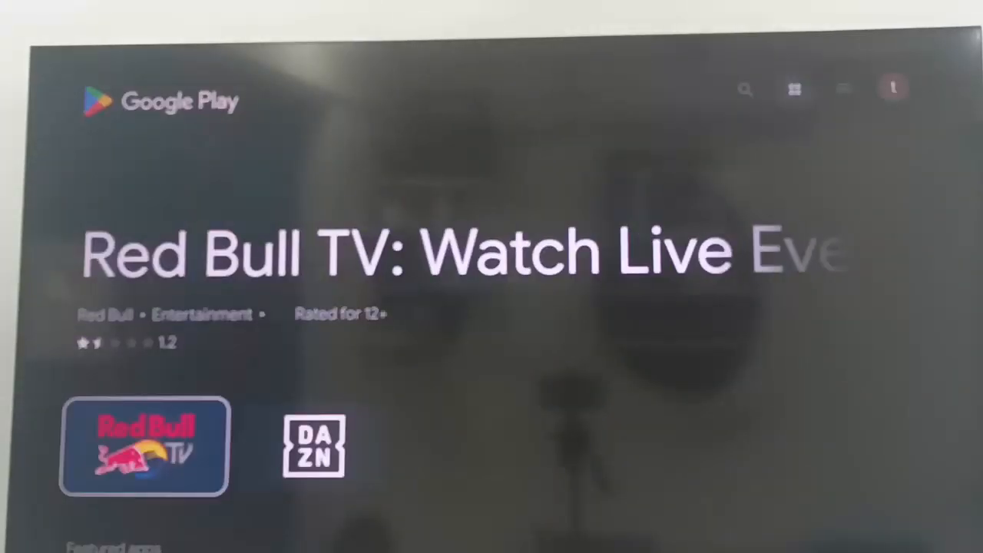
left_click(310, 446)
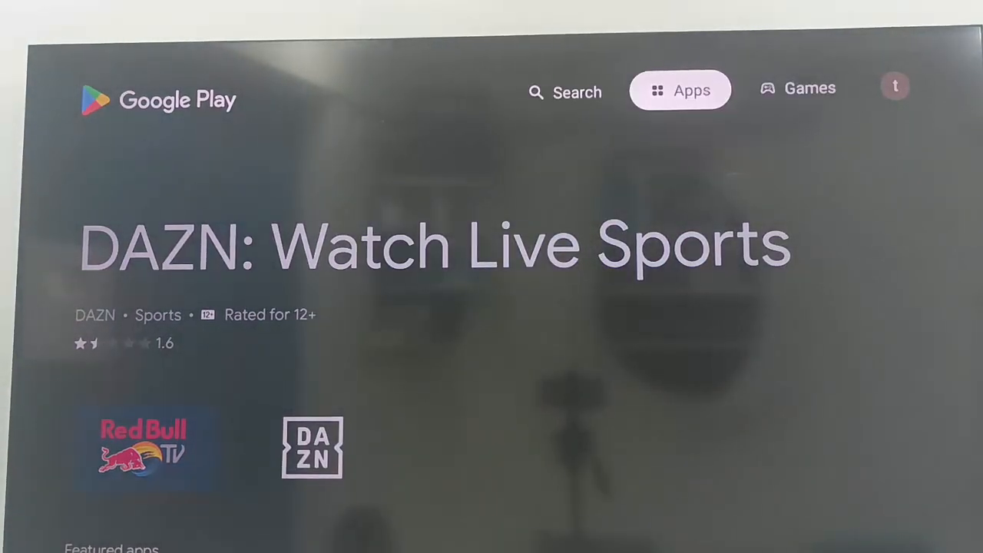
left_click(565, 92)
type("Browser")
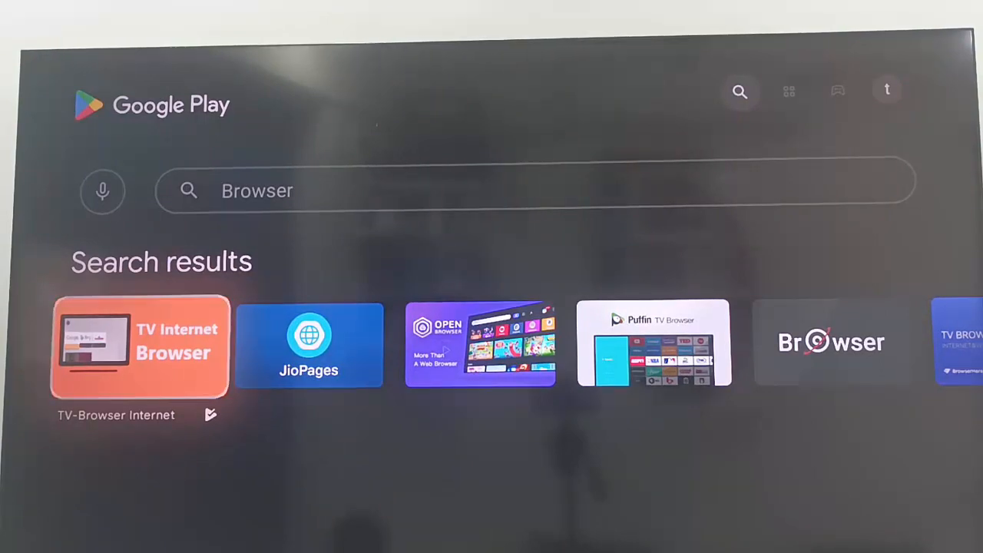
Install TV Internet Browser from its Play Store listing.
left_click(142, 346)
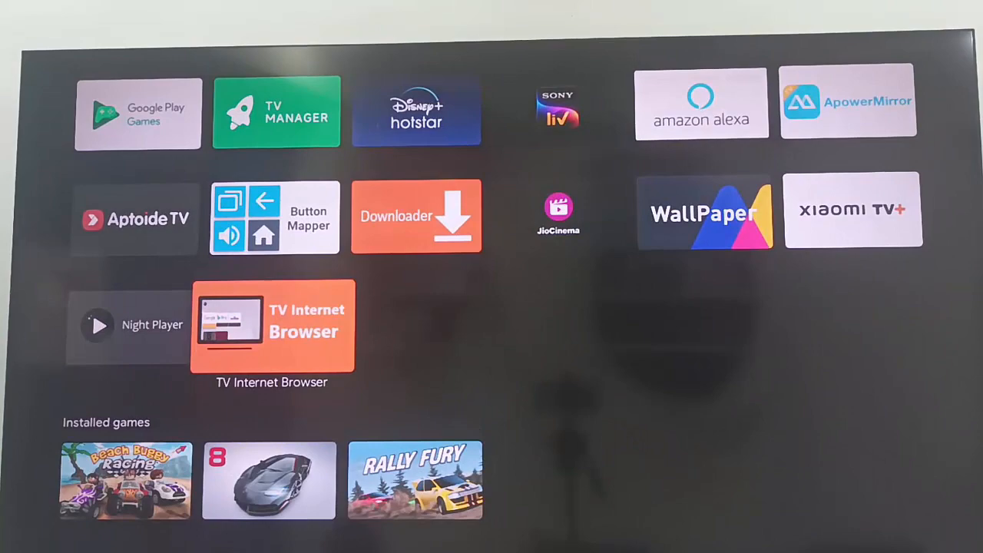
Launch TV Internet Browser from Installed apps and load google.com.
left_click(270, 326)
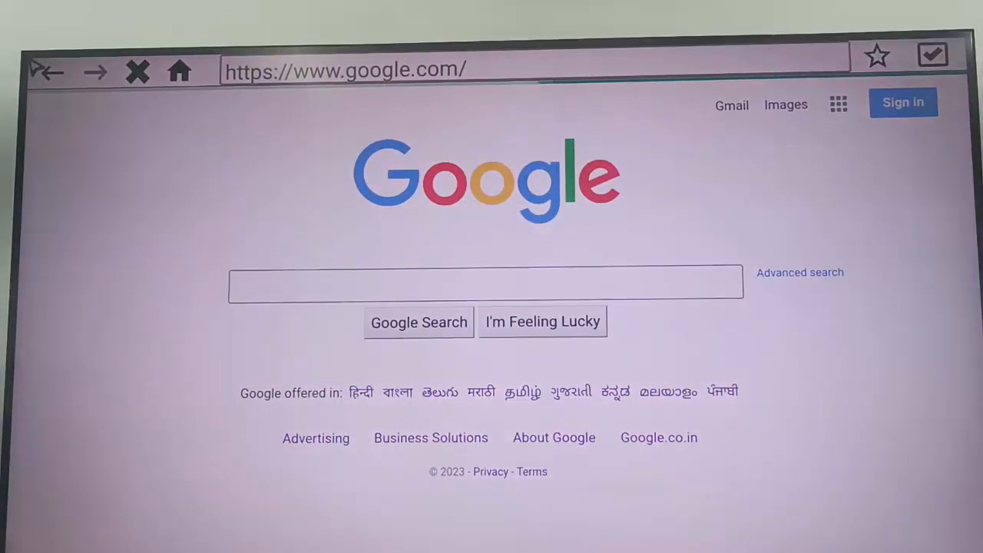
left_click(137, 71)
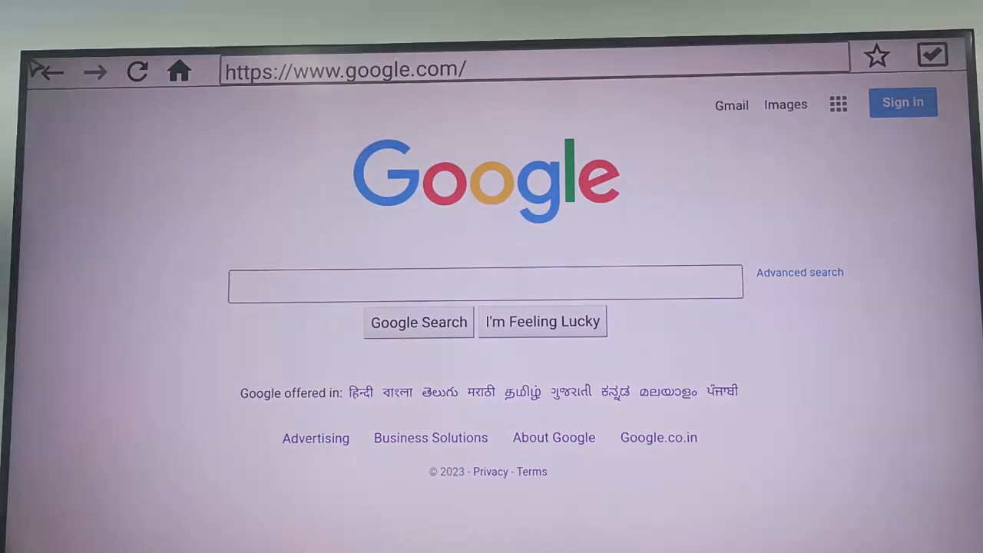